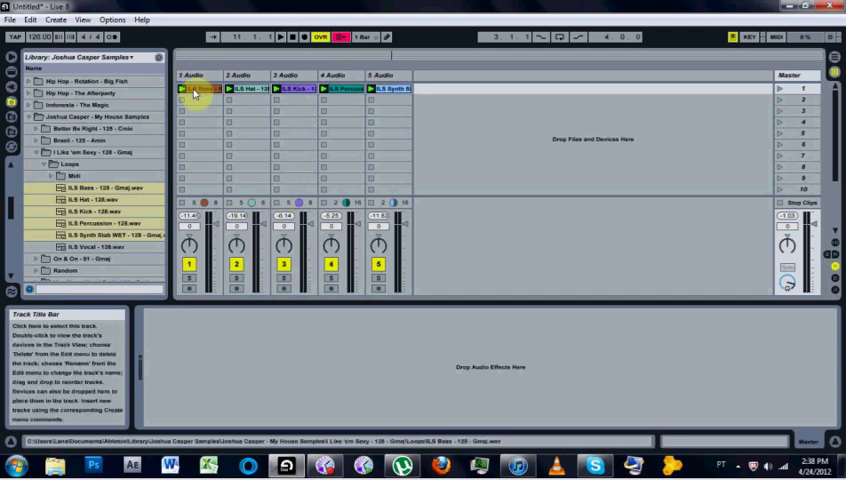
mouse_move(197, 265)
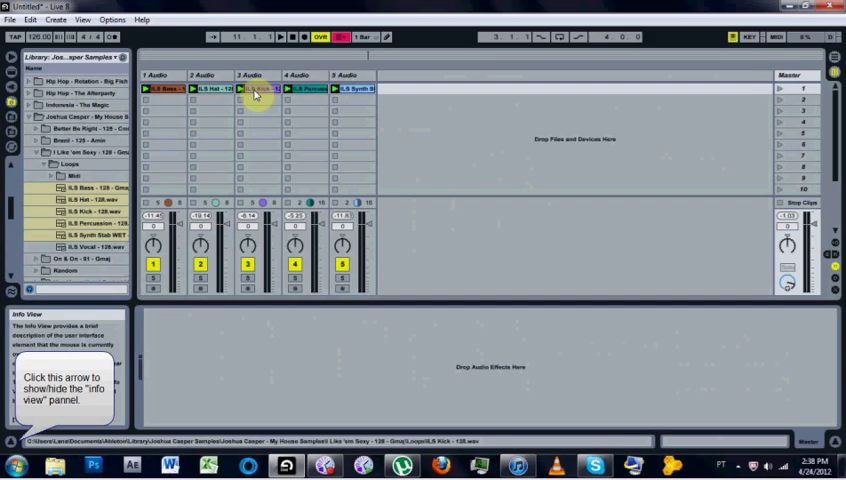
Open an empty Edit Info Text note on the ILS Kick clip.
double_click(255, 88)
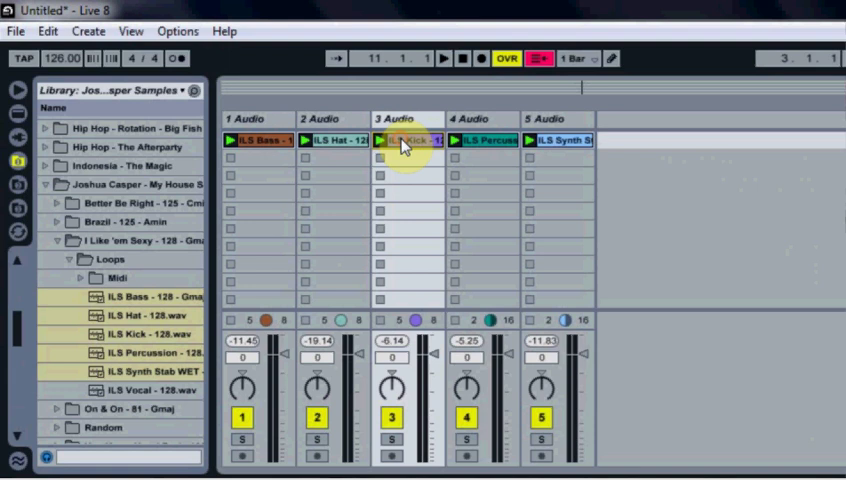
right_click(395, 140)
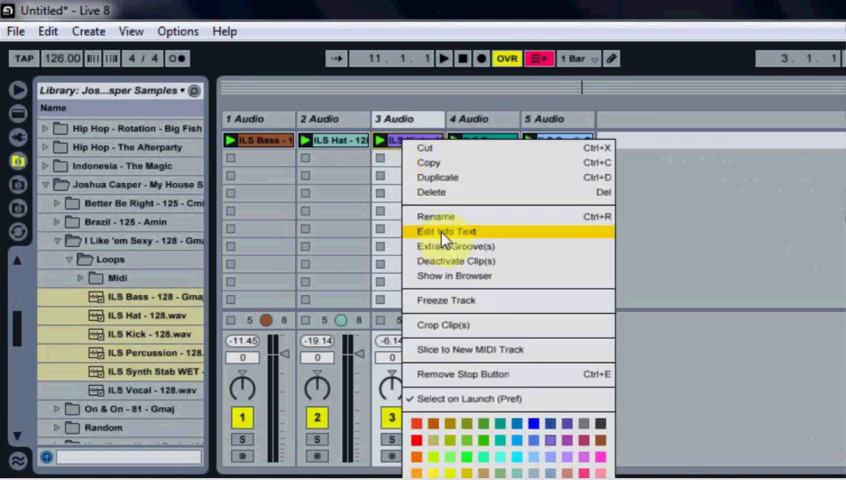
left_click(447, 231)
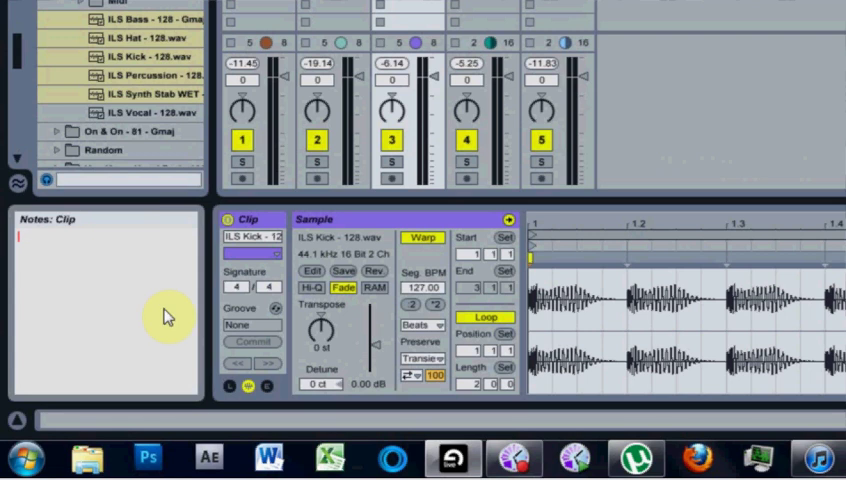
Write 'Bass Line : Massive: Preset A' in the kick clip's note, with 'A, D' below.
type("Bass Line :")
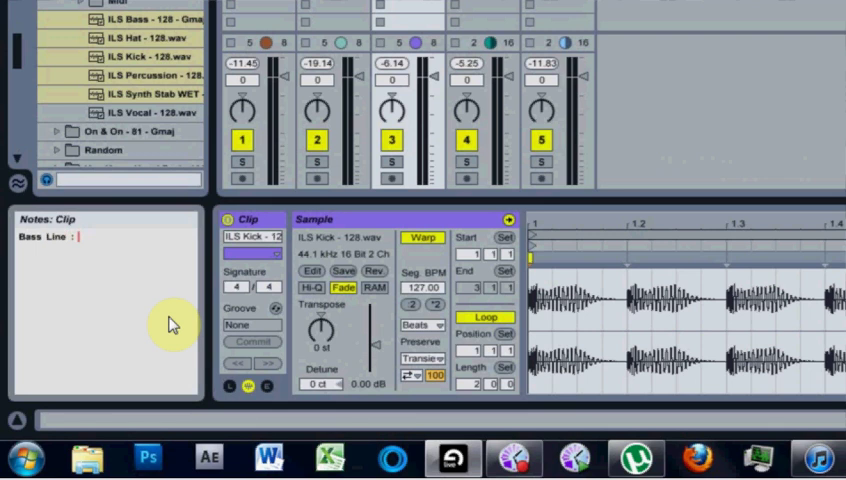
type("Massive S")
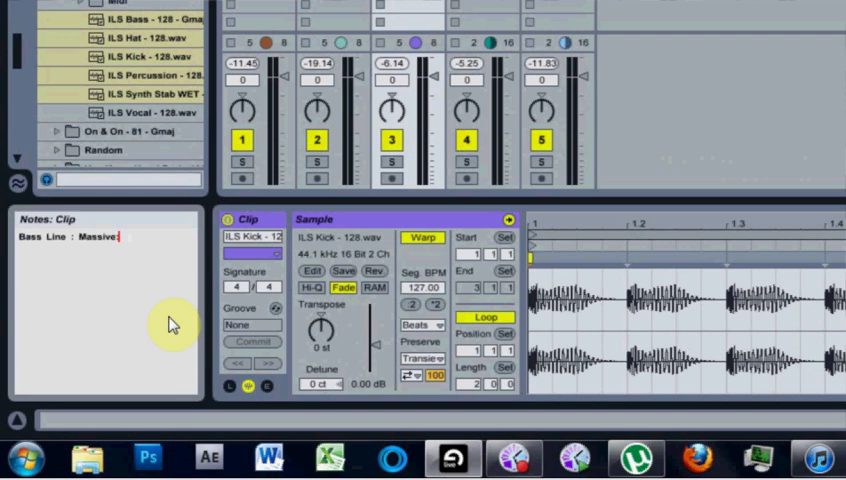
type("Preset")
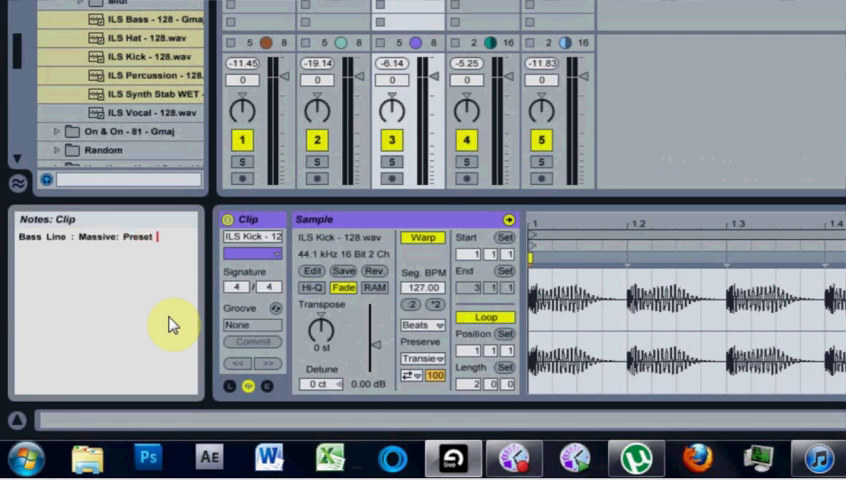
type("A")
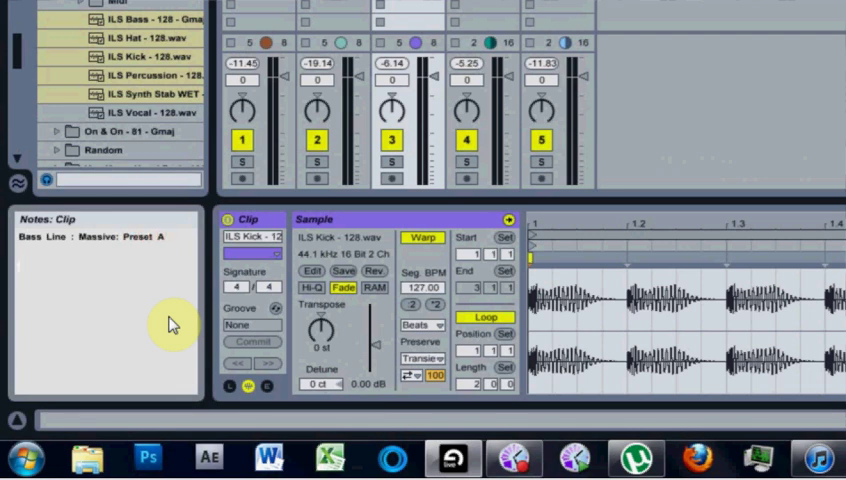
type("A, D")
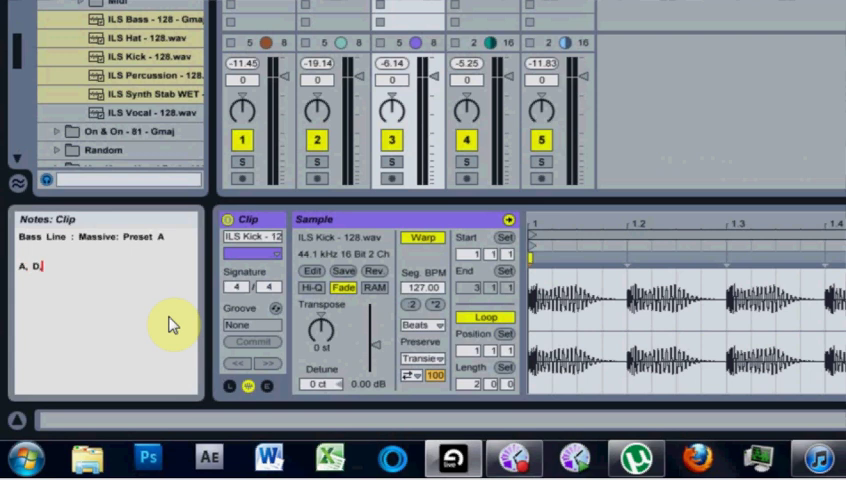